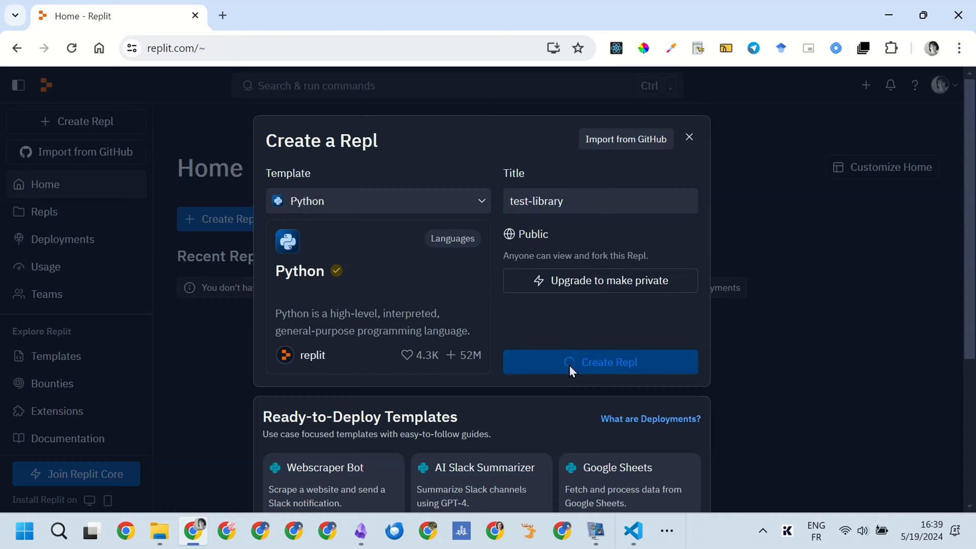
# - Create the test-library Python repl and step through the whole workspace welcome tour
pyautogui.click(599, 362)
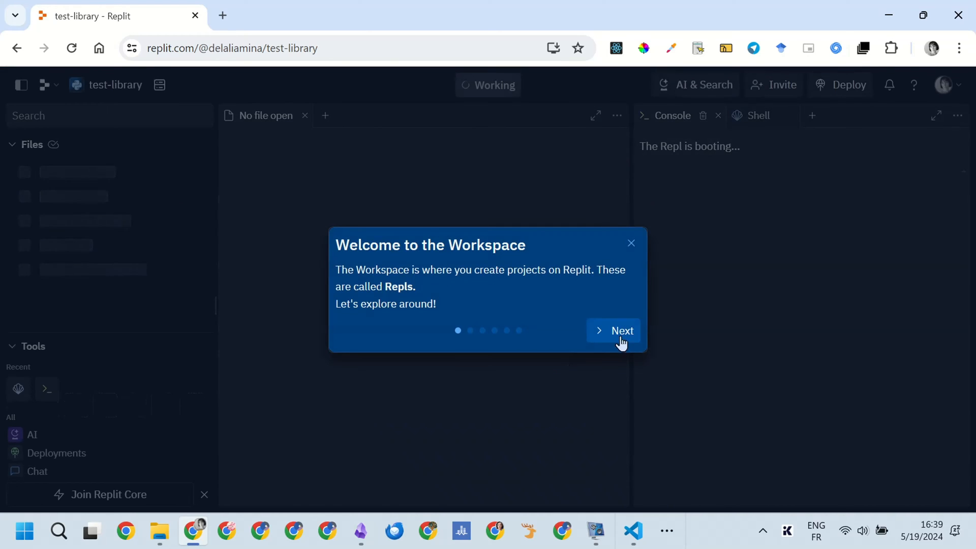
pyautogui.click(620, 331)
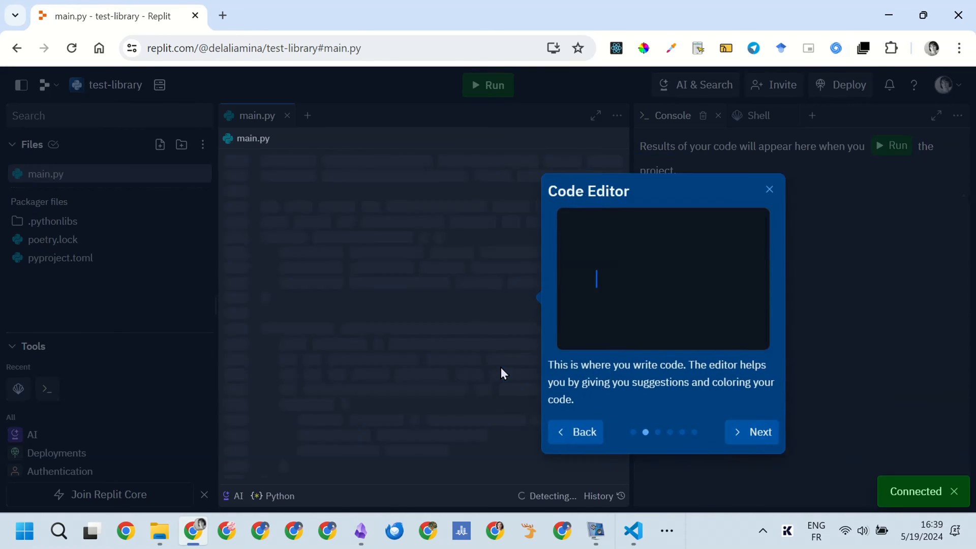
pyautogui.click(759, 432)
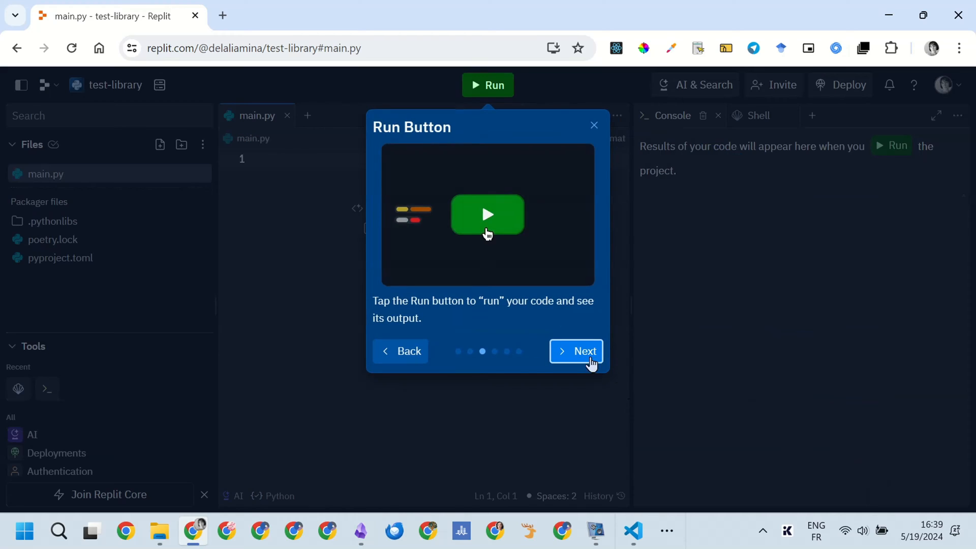
pyautogui.click(576, 352)
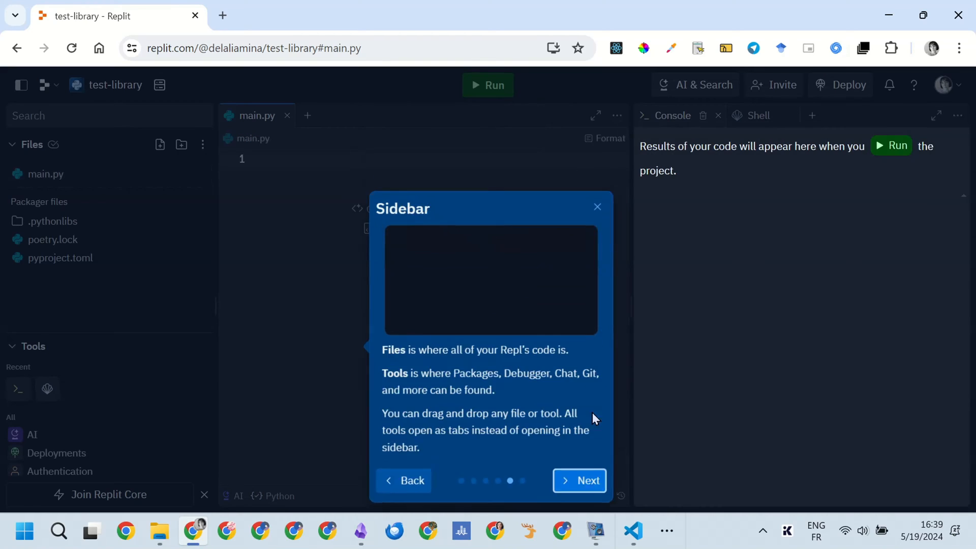
pyautogui.click(578, 480)
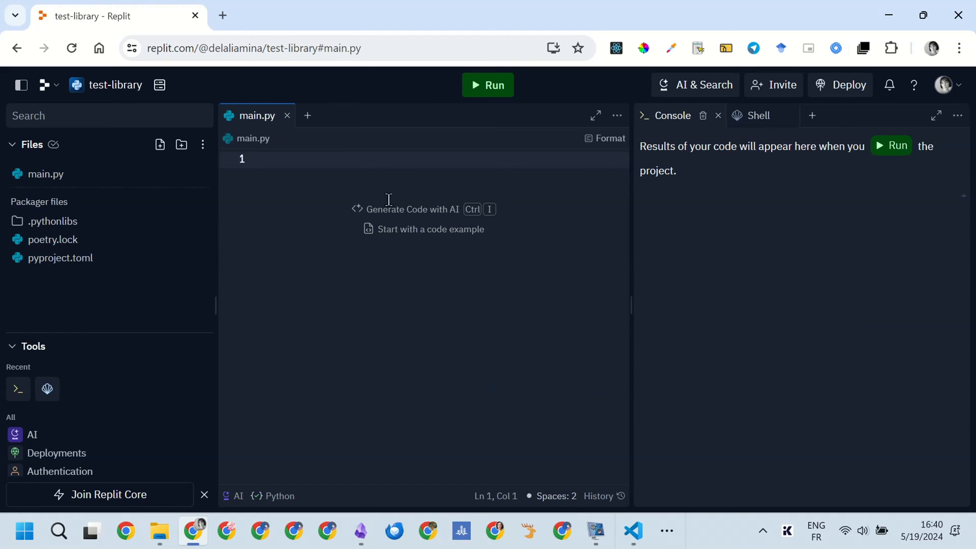
# - Dismiss the code examples dialog and begin typing 'import tkint' on line 1 of main.py
pyautogui.click(430, 229)
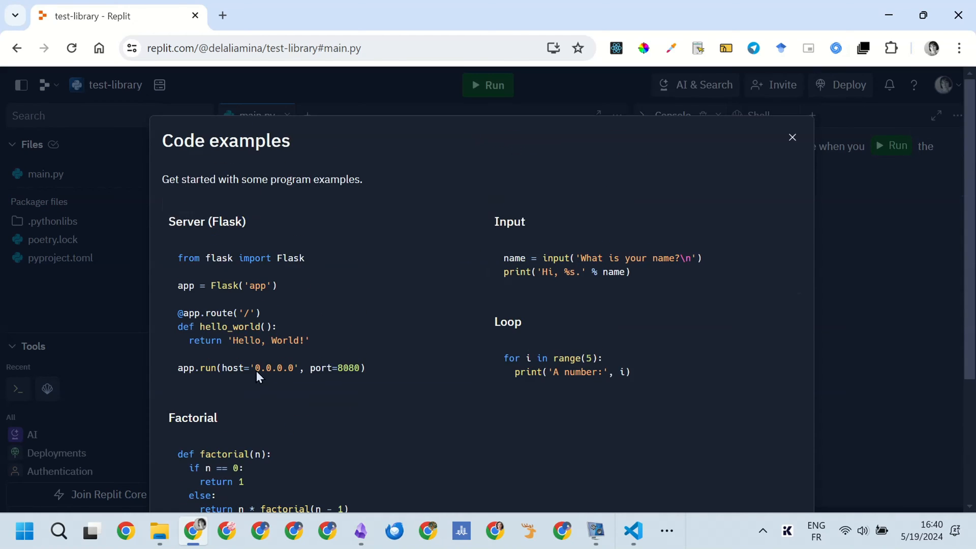
pyautogui.click(792, 137)
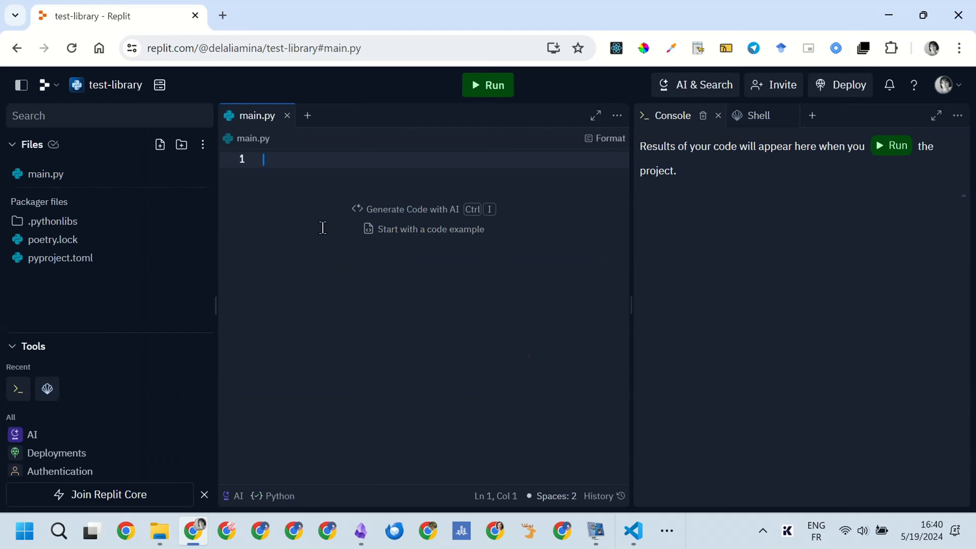
pyautogui.write('import')
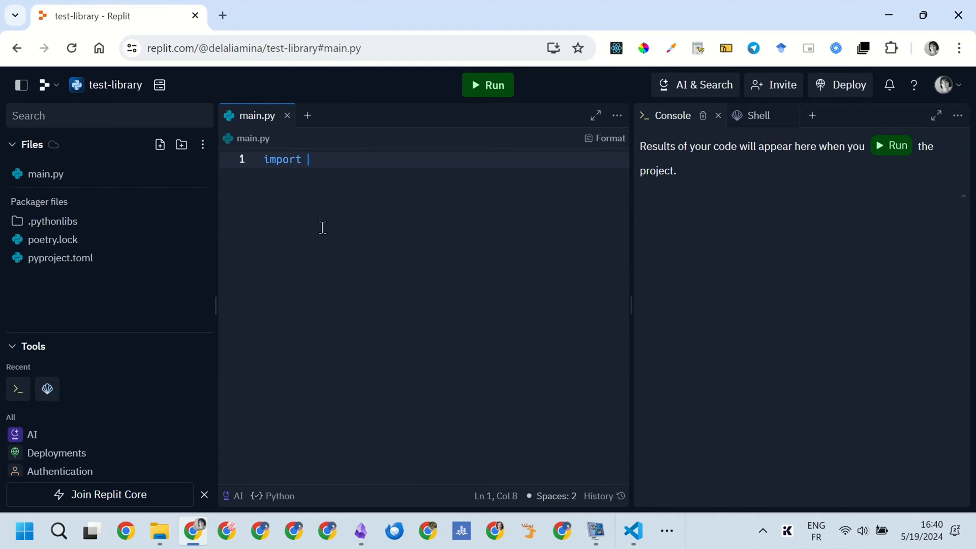
pyautogui.write('tkint')
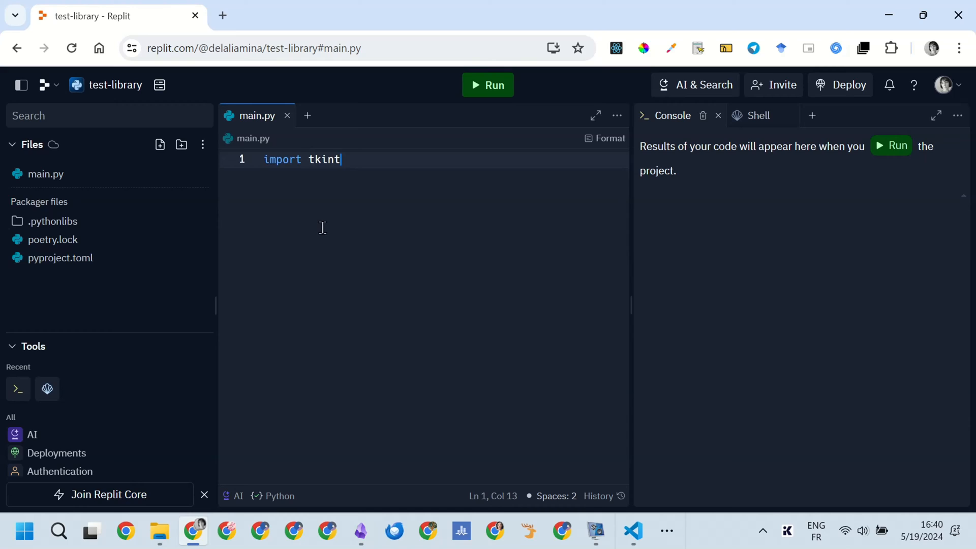
# - In the Shell, type the command 'pip install tkinter-tooltip'
pyautogui.click(757, 115)
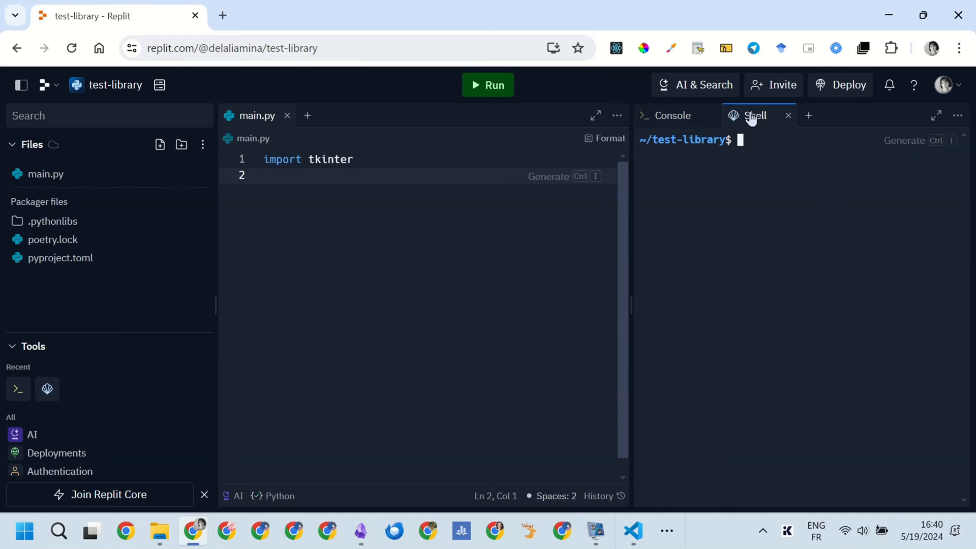
pyautogui.write('p')
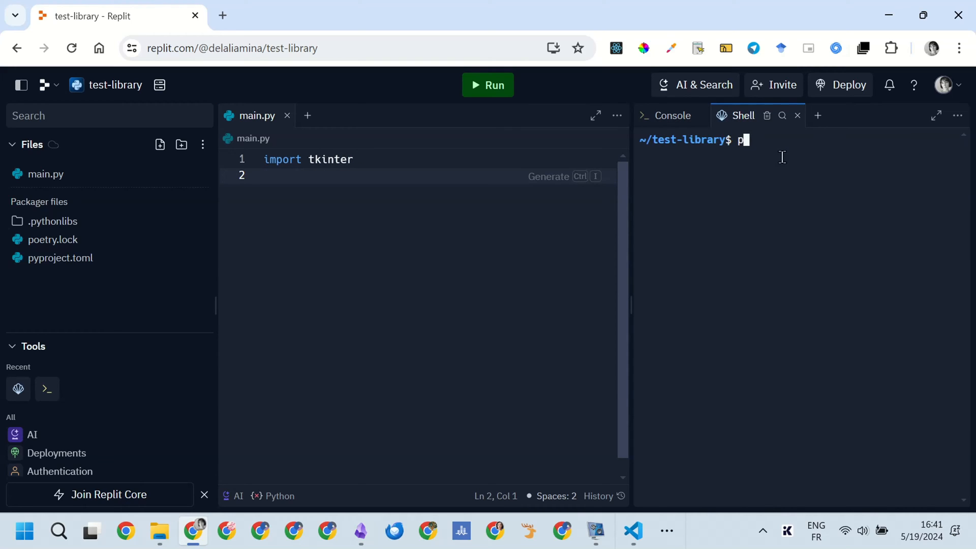
pyautogui.write('ip install')
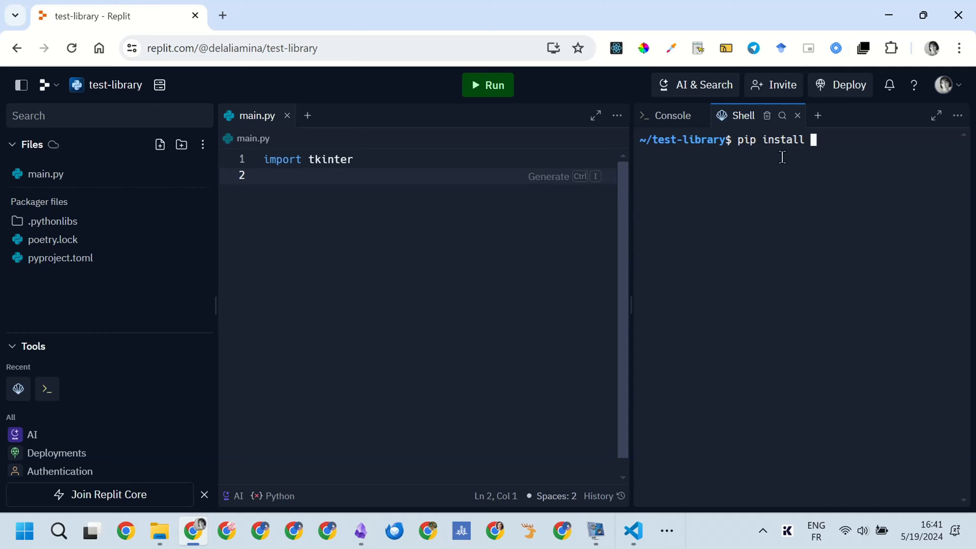
pyautogui.write('tkinter-')
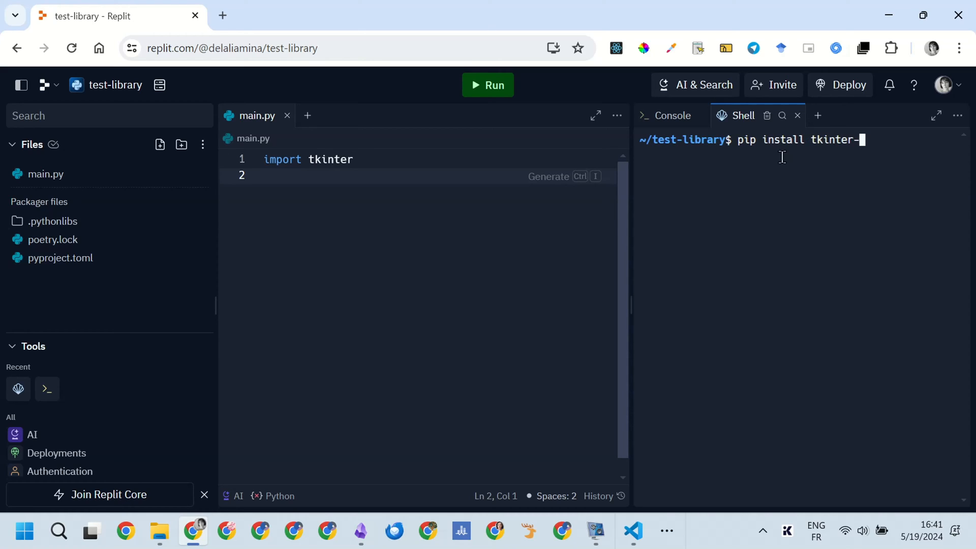
pyautogui.write('tooltip')
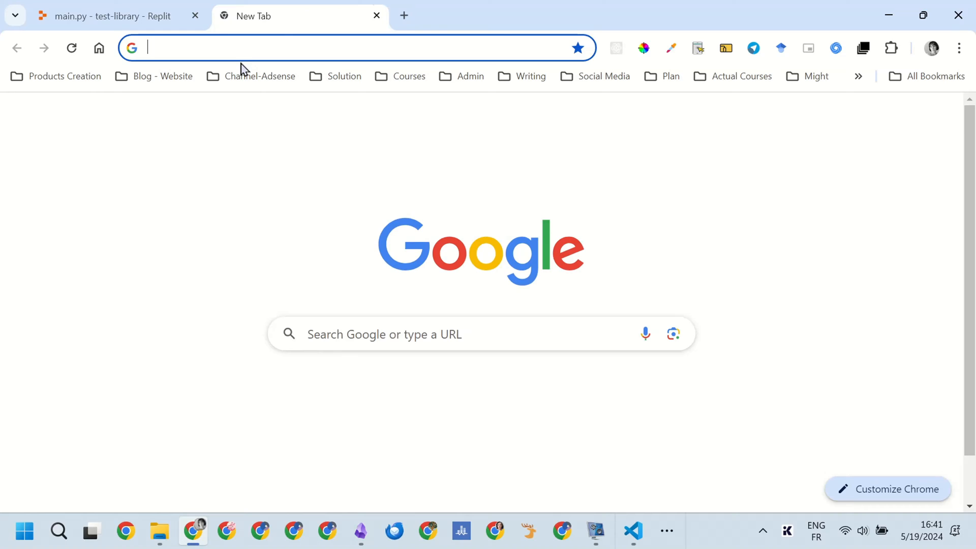
# - Search Google for tkinter tooltip and open the tkinter-tooltip PyPI project page
pyautogui.write('tkinter')
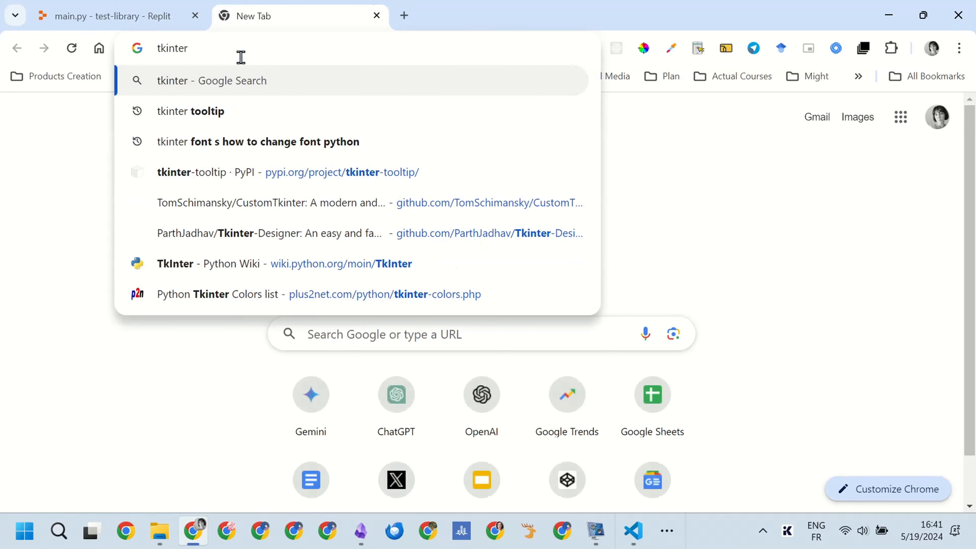
pyautogui.click(190, 111)
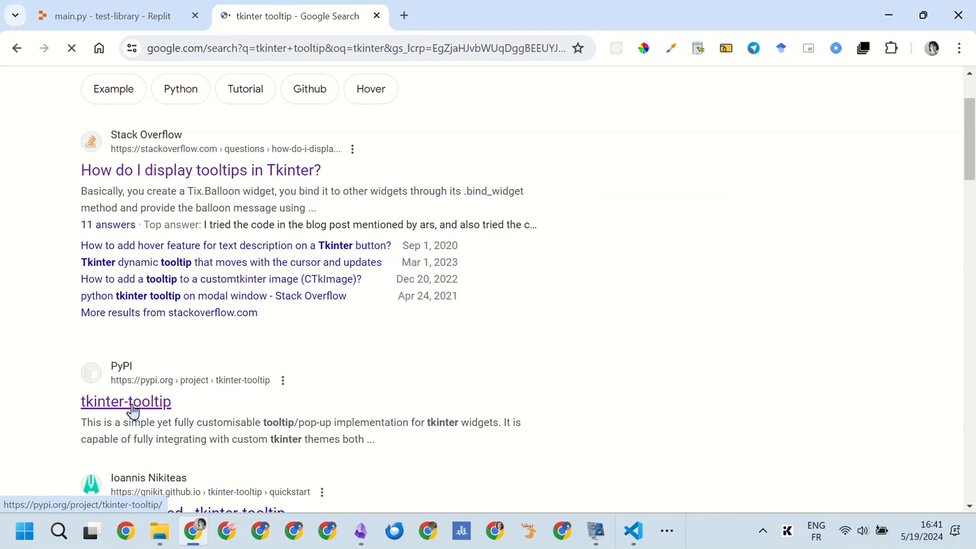
pyautogui.click(125, 401)
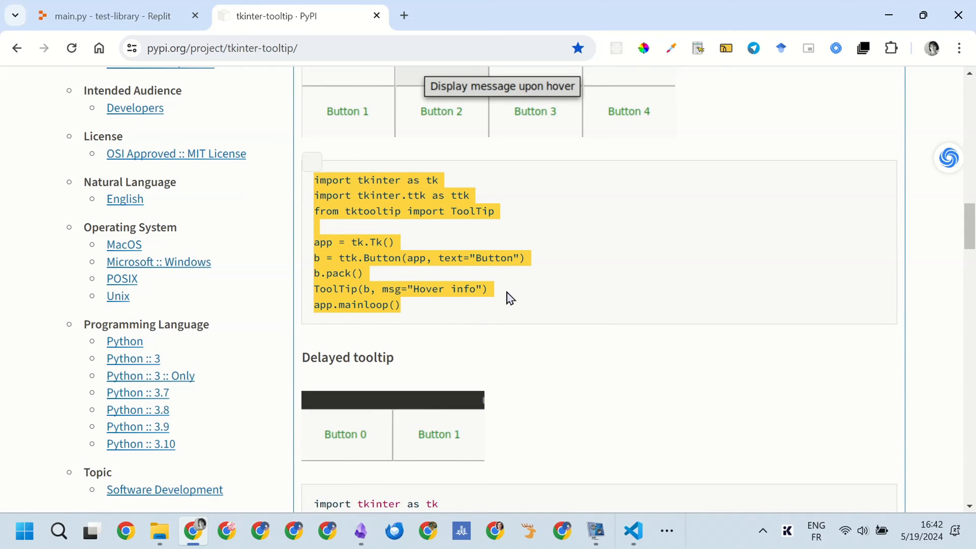
# - Back in Replit, run the pasted ToolTip example, then stop it
pyautogui.click(112, 15)
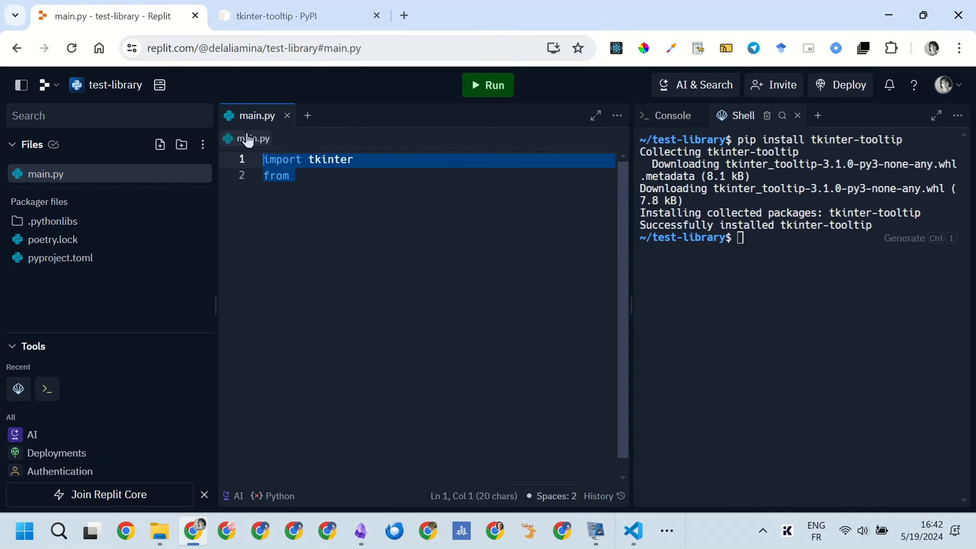
pyautogui.click(488, 85)
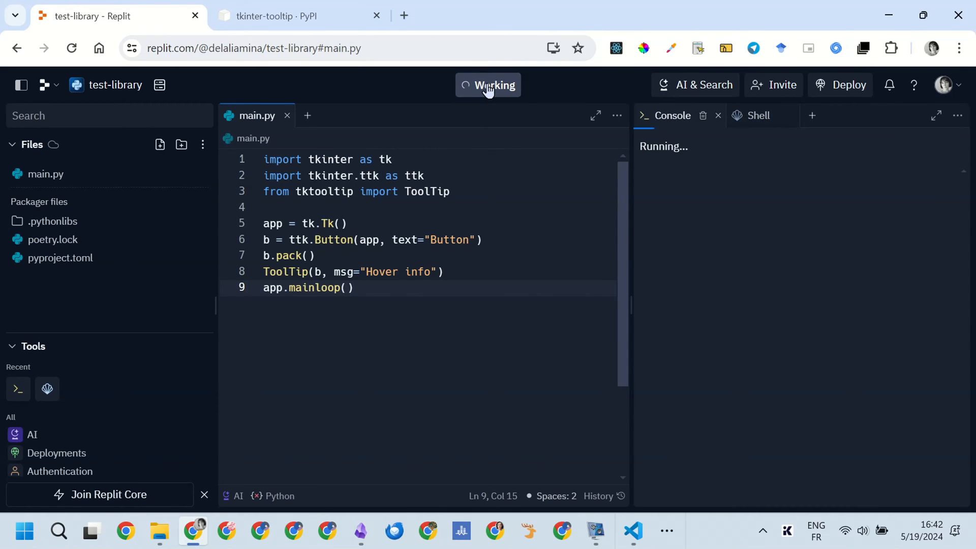
pyautogui.click(488, 85)
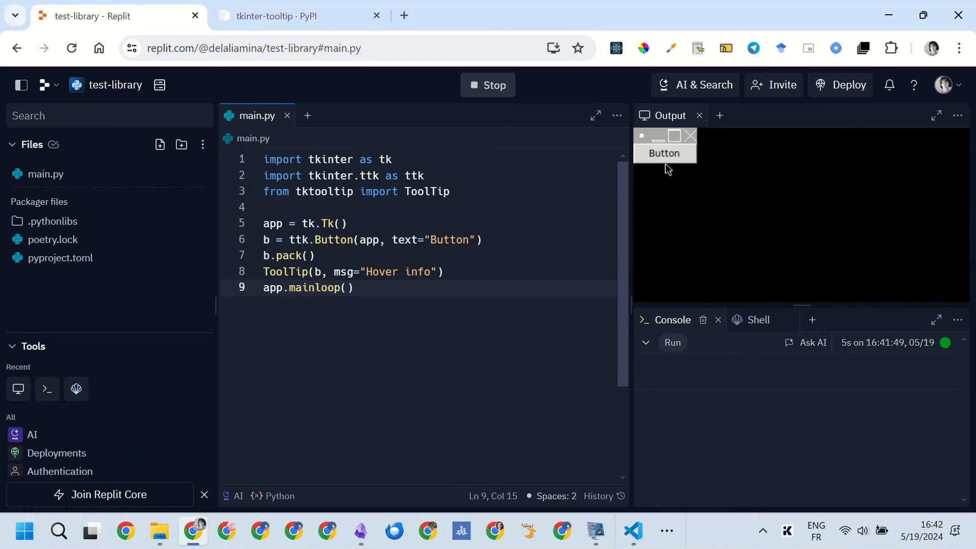
pyautogui.moveTo(676, 137)
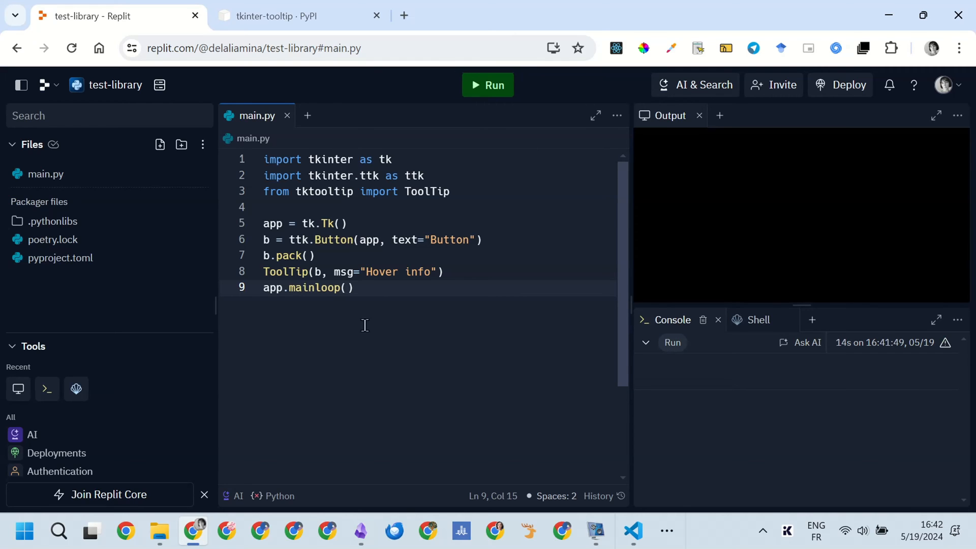
# - Check the PyPI example, finish main.py with app.mainloop() and run the demo
pyautogui.click(276, 15)
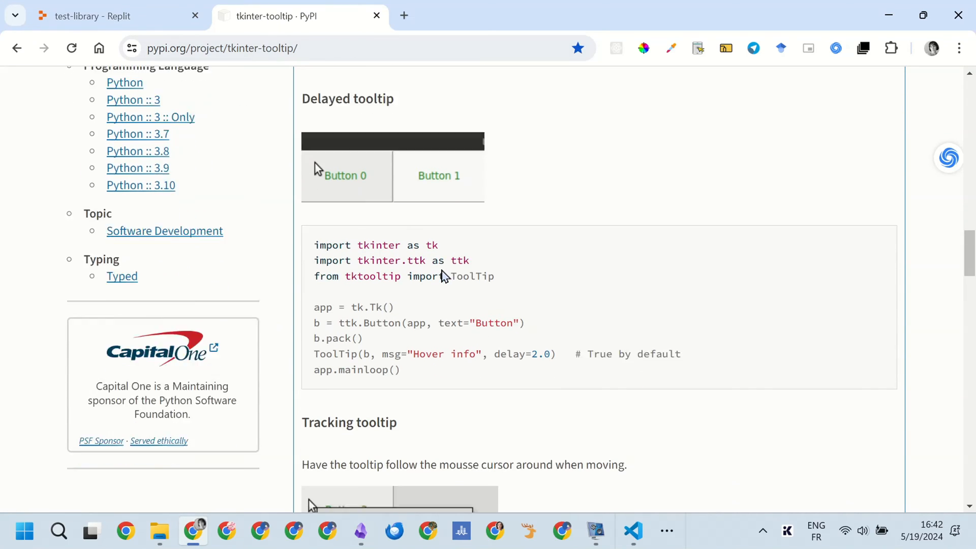
pyautogui.scroll(-3)
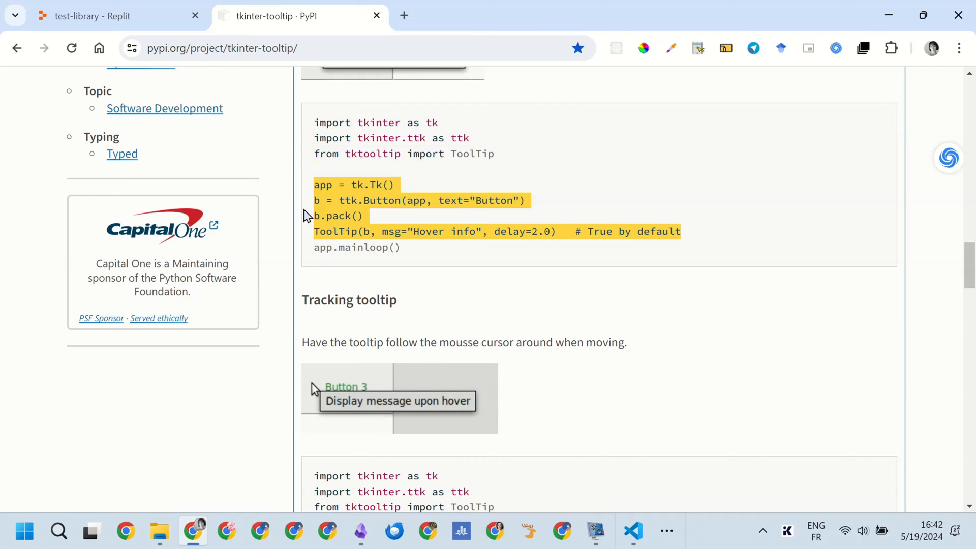
pyautogui.click(111, 16)
pyautogui.write('app')
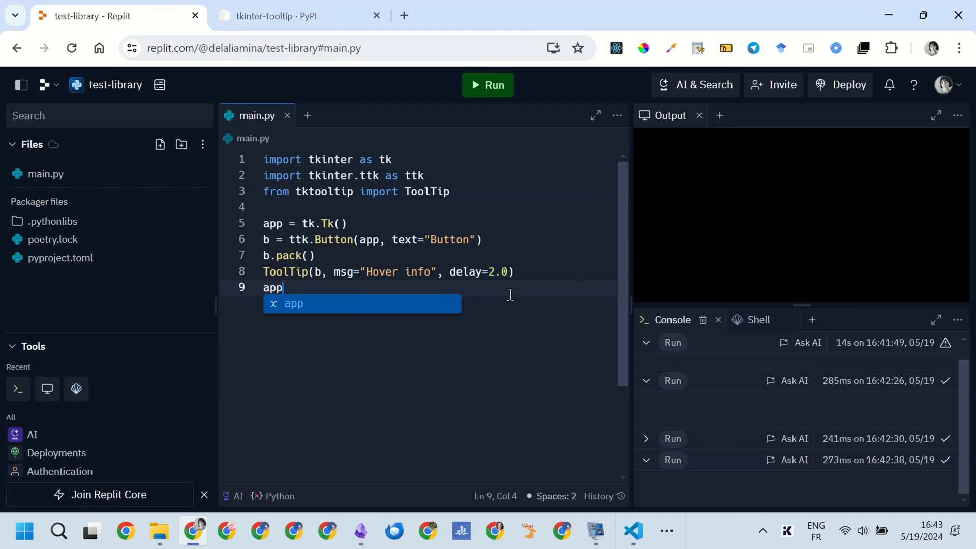
pyautogui.write('.mainloop')
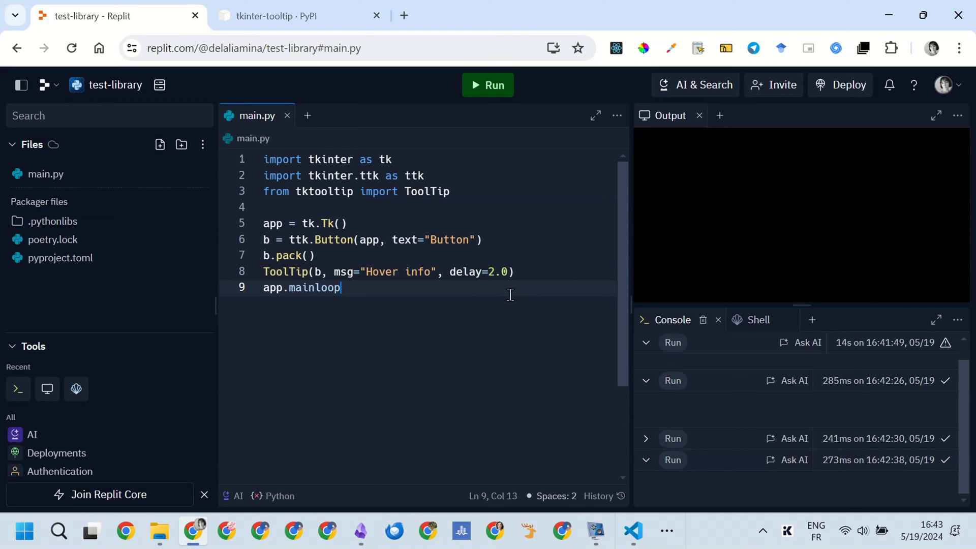
pyautogui.click(487, 84)
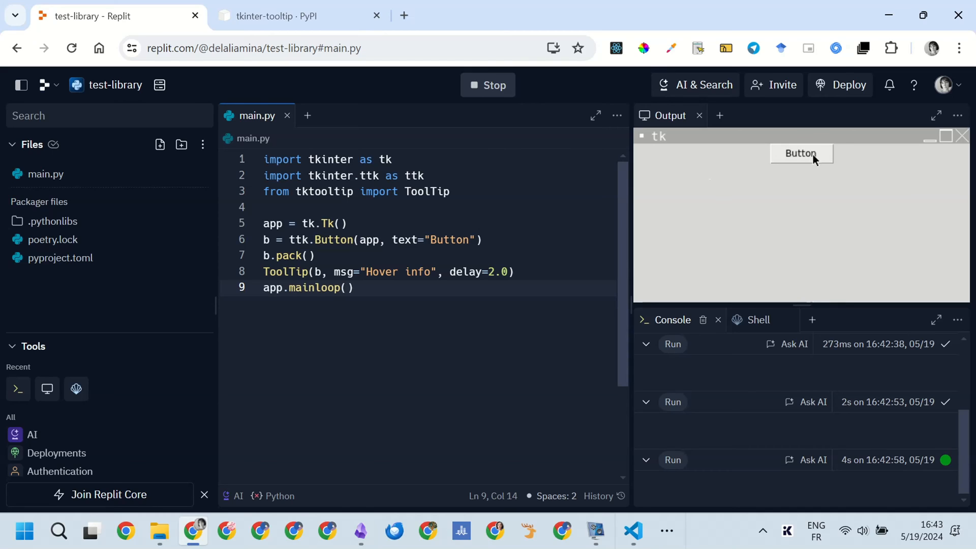
pyautogui.moveTo(801, 157)
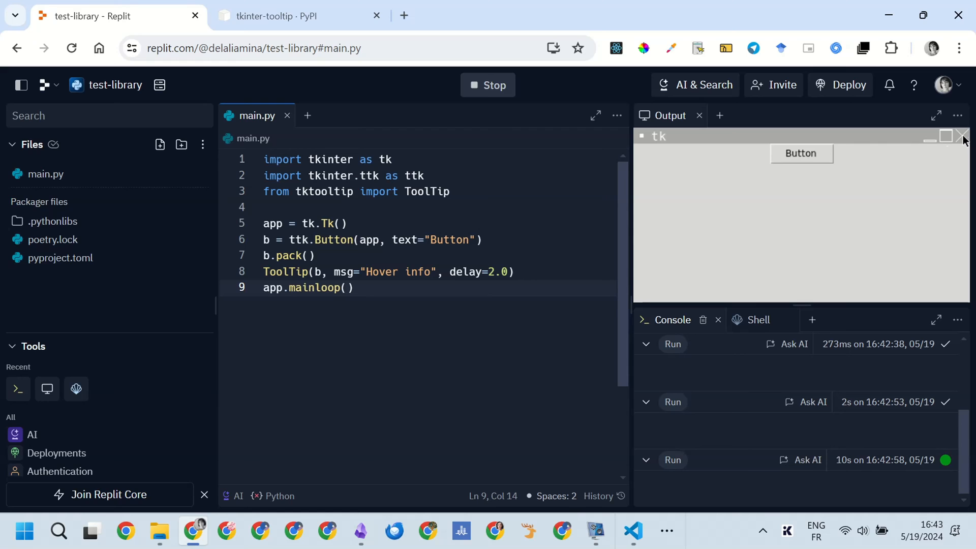
# - Bring the PyPI 'Function as tooltip' line (msg=time.asctime, delay=0) into main.py
pyautogui.click(280, 16)
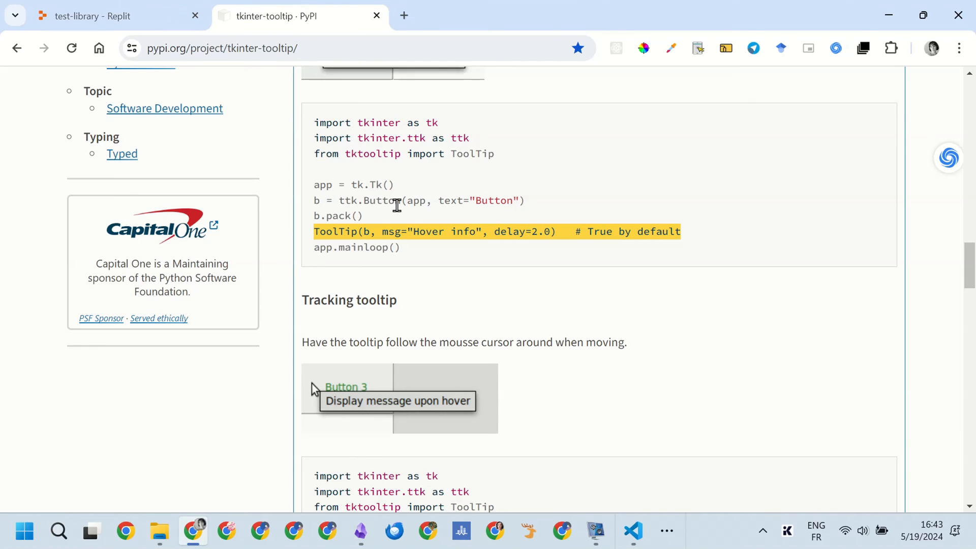
pyautogui.scroll(-3)
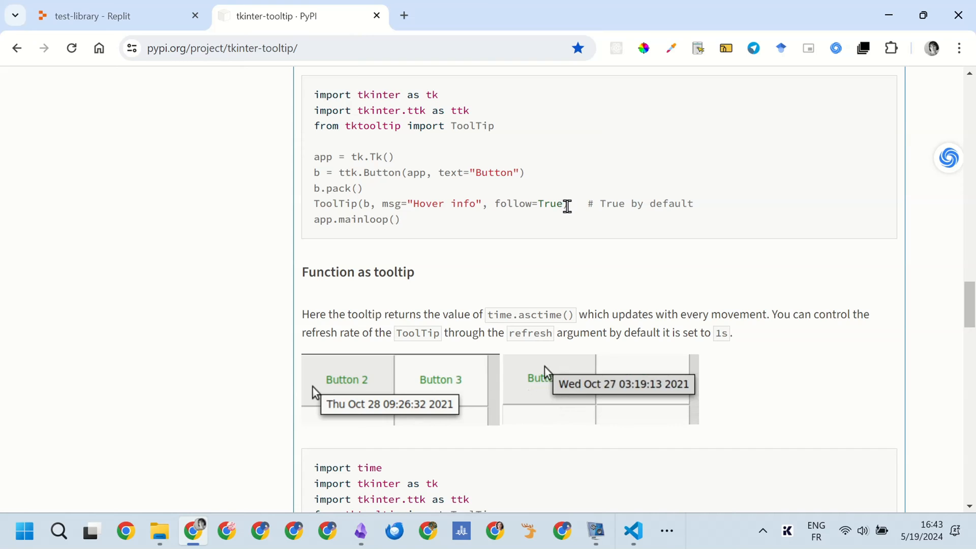
pyautogui.scroll(-3)
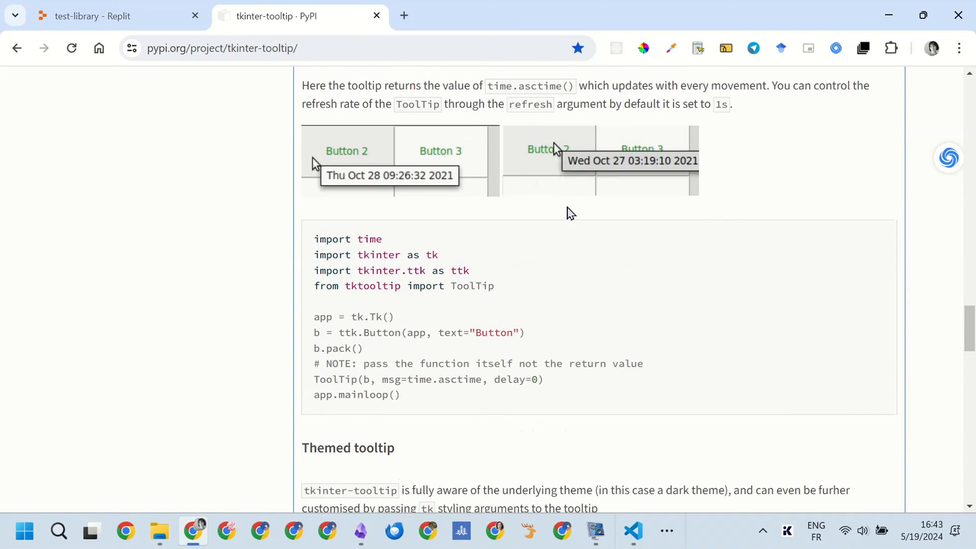
pyautogui.scroll(-3)
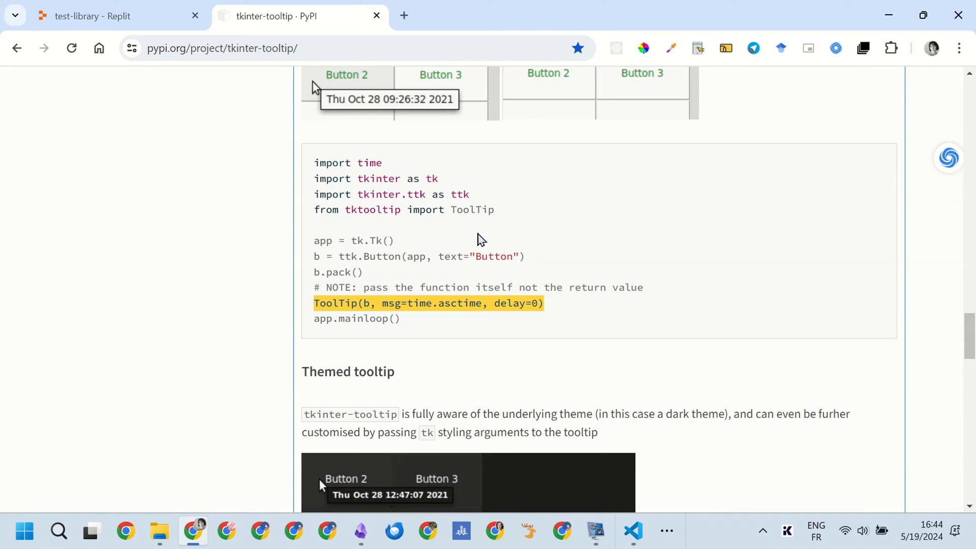
pyautogui.click(93, 16)
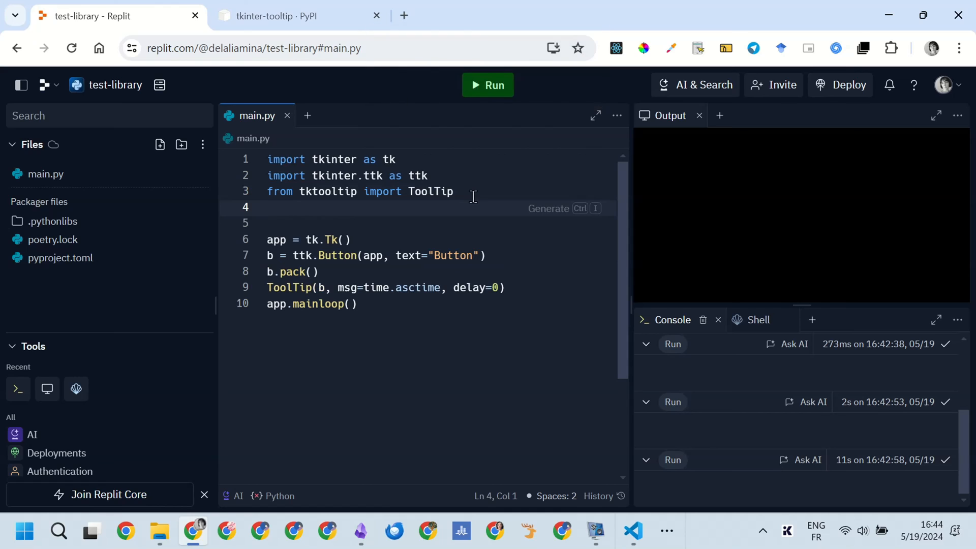
# - Add 'import time' to main.py and run the time-based tooltip demo
pyautogui.write('import time')
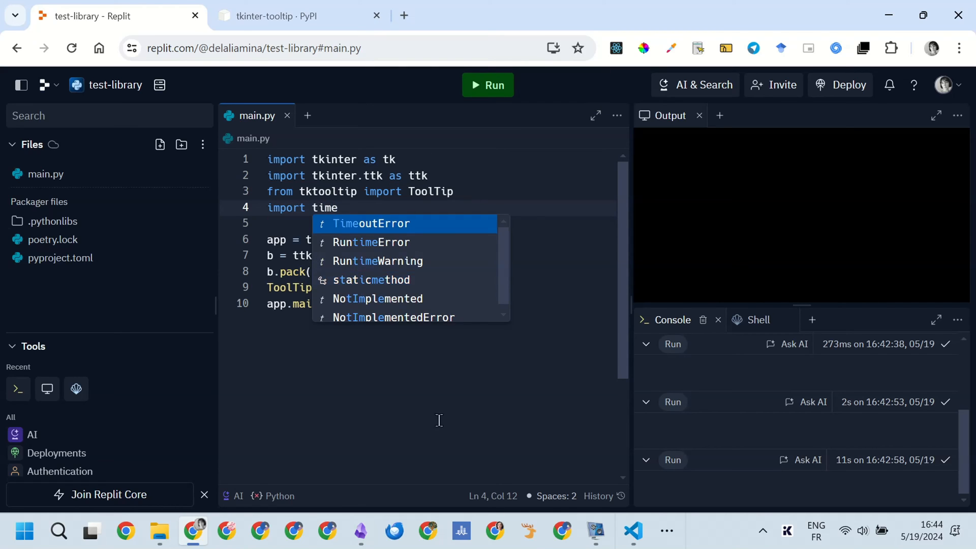
pyautogui.click(488, 84)
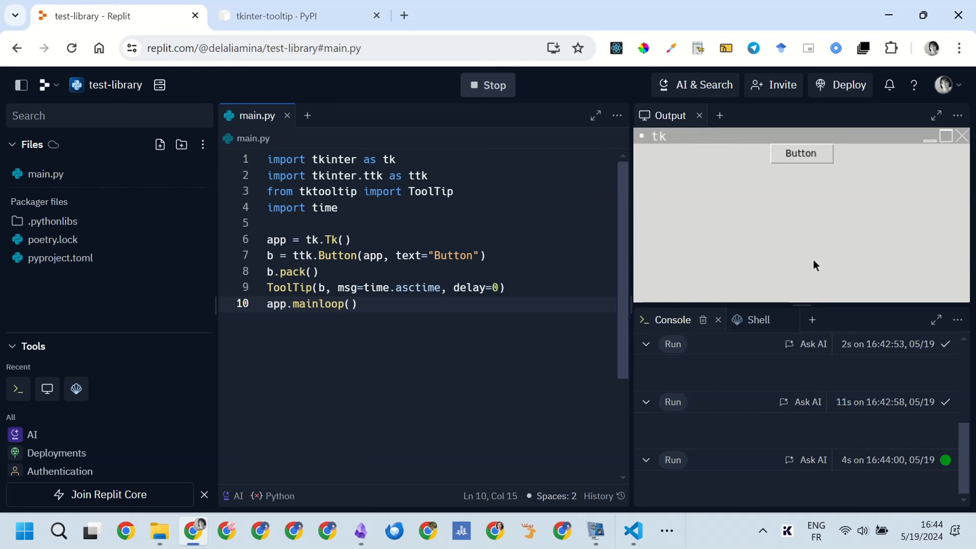
pyautogui.moveTo(862, 193)
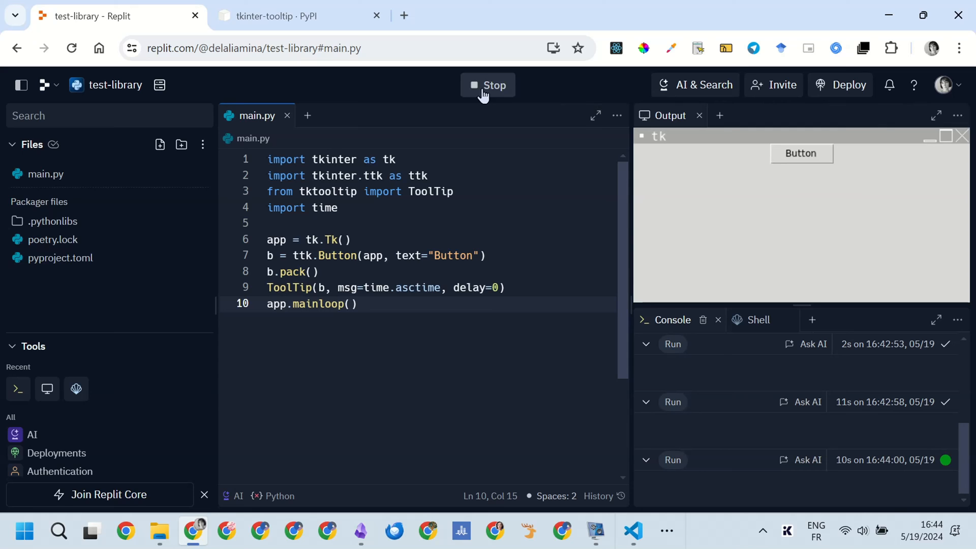
# - Stop the demo and take the 'Themed tooltip' example code from PyPI back to Replit
pyautogui.click(293, 15)
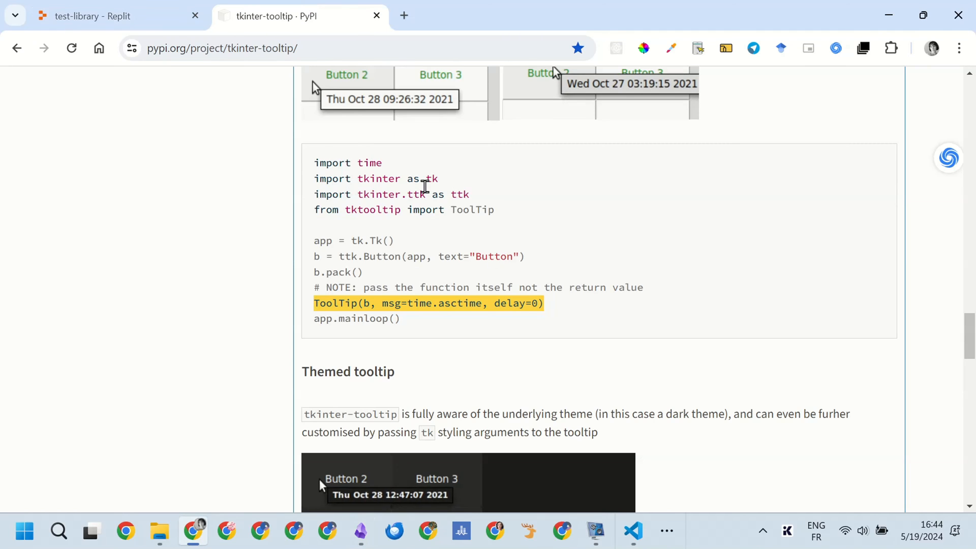
pyautogui.scroll(-3)
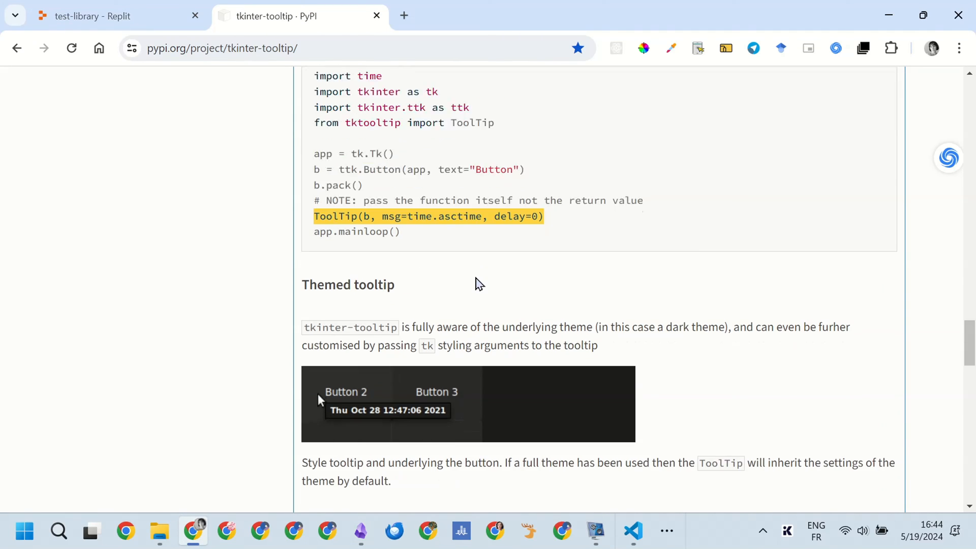
pyautogui.scroll(-3)
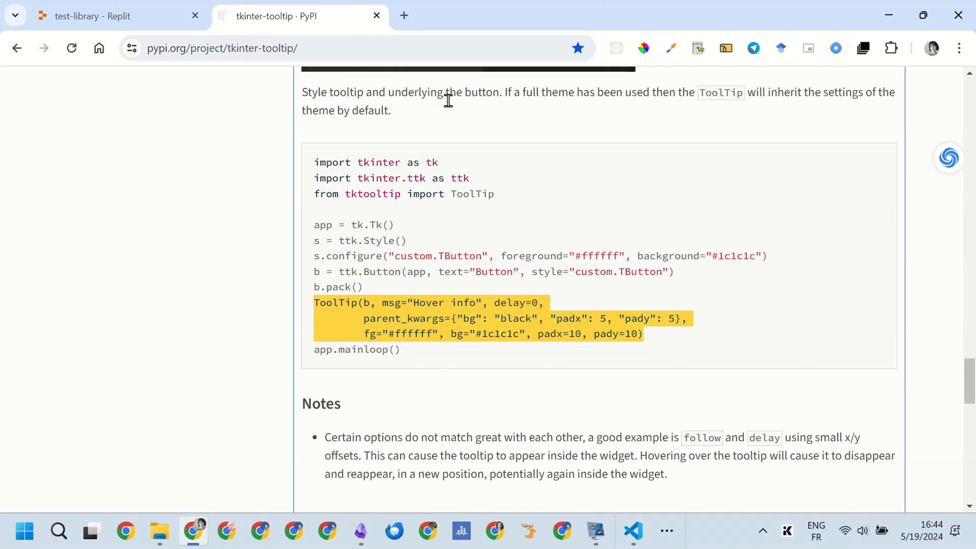
pyautogui.moveTo(475, 115)
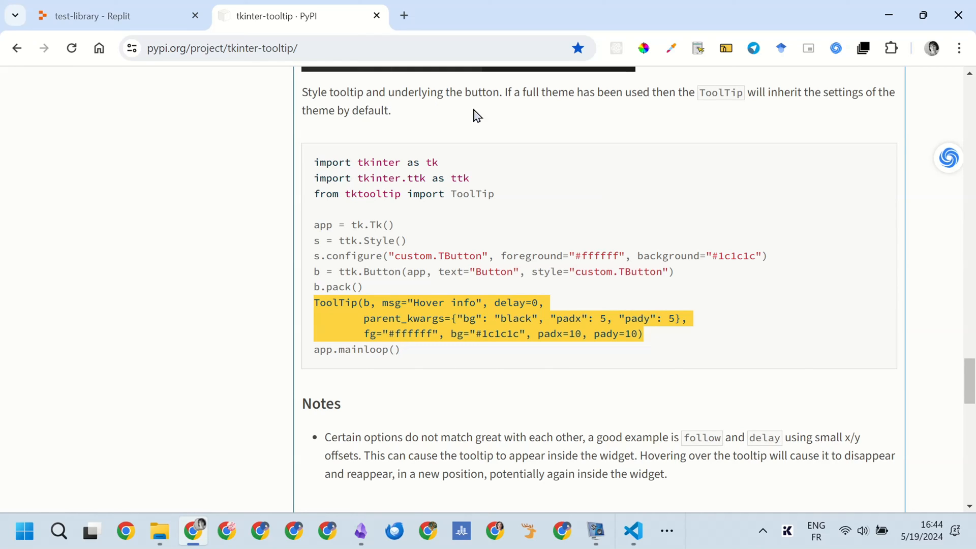
pyautogui.moveTo(710, 112)
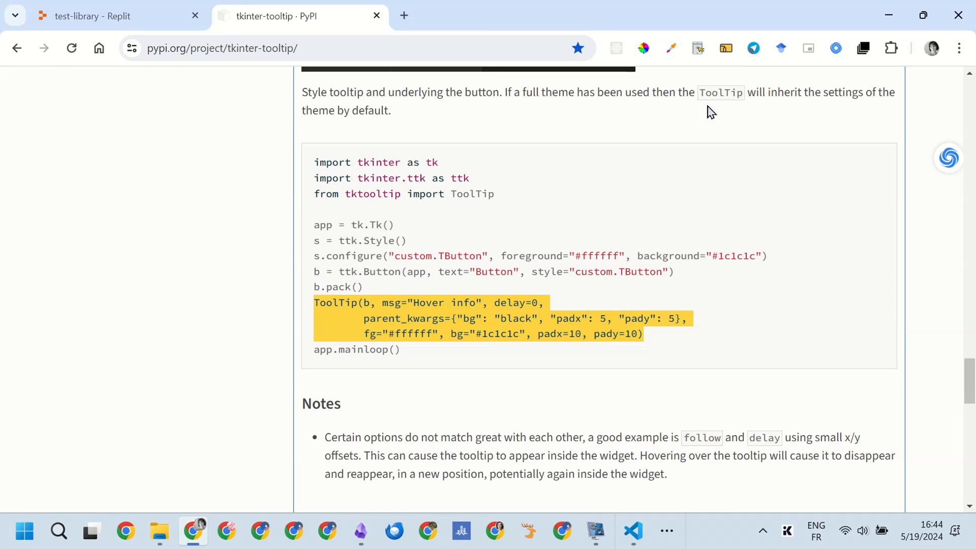
pyautogui.moveTo(412, 287)
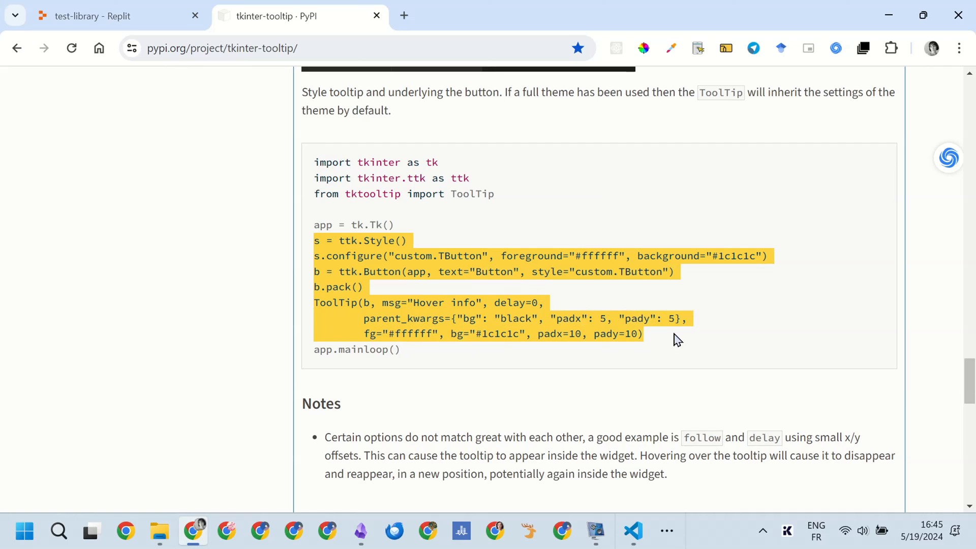
pyautogui.click(94, 16)
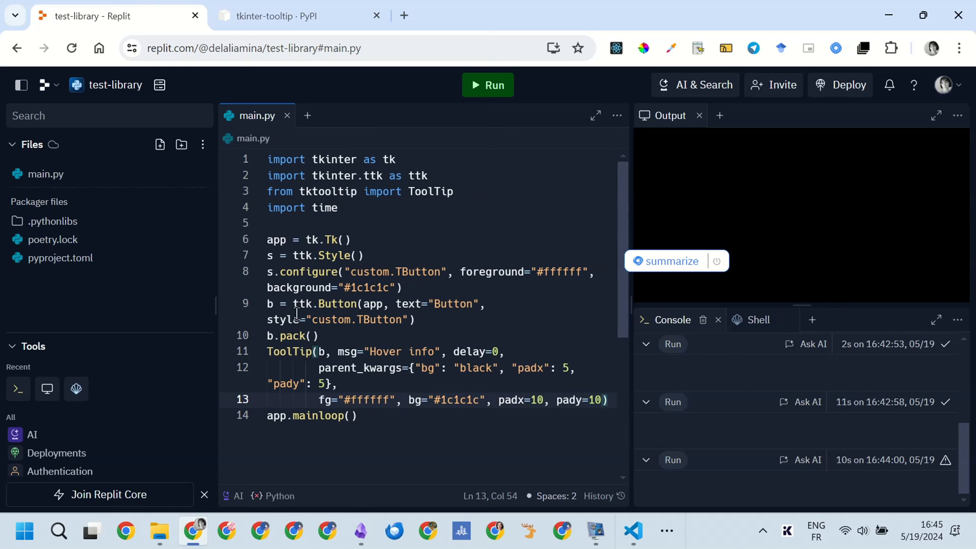
# - Run the themed tooltip demo to show the dark-styled Button window
pyautogui.click(488, 85)
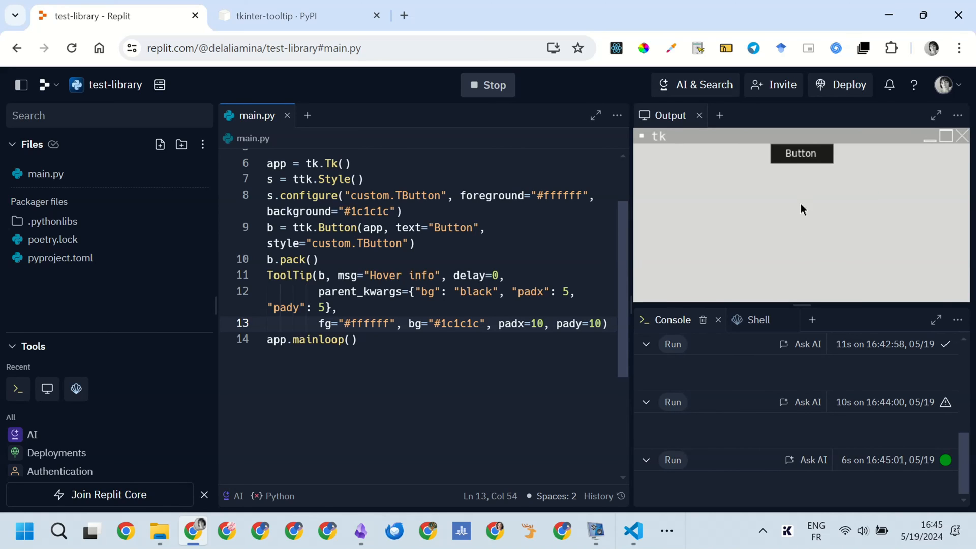
pyautogui.moveTo(802, 154)
pyautogui.write('a1a1a"')
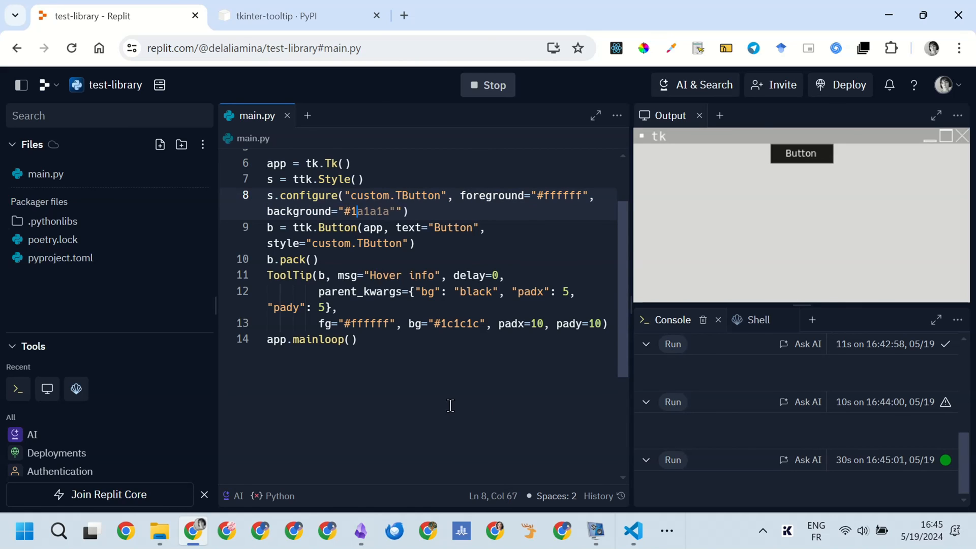
# - Set the button style background on line 8 to "red", run the demo, then stop it
pyautogui.write('red')
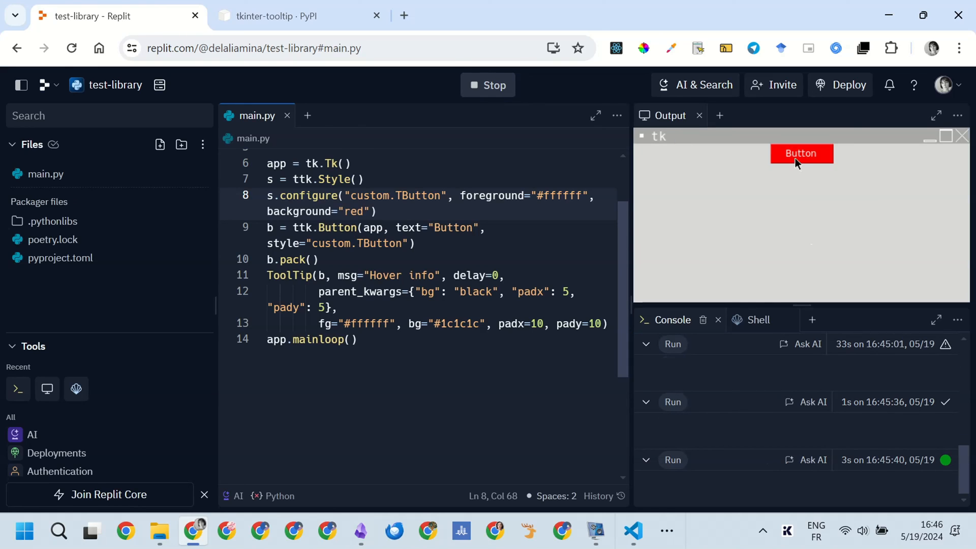
pyautogui.moveTo(801, 158)
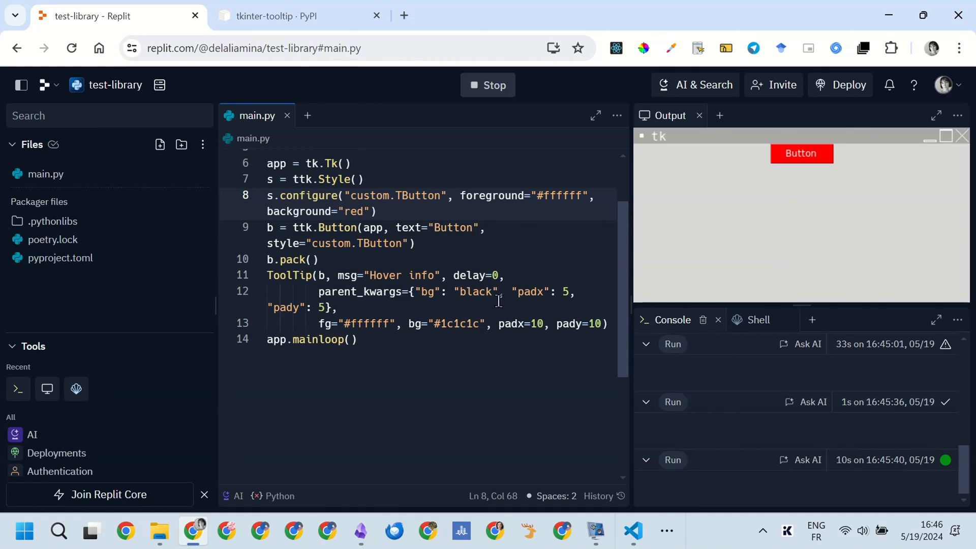
pyautogui.click(358, 339)
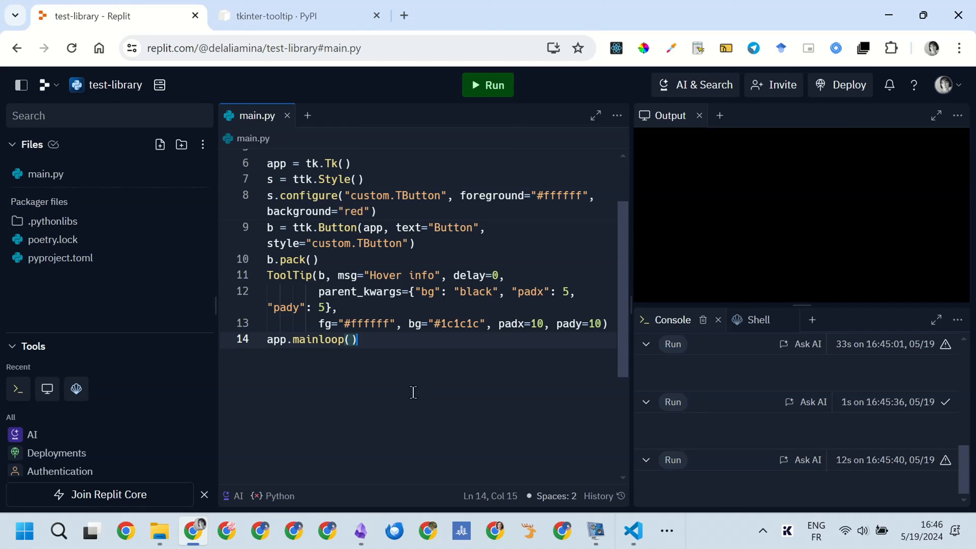